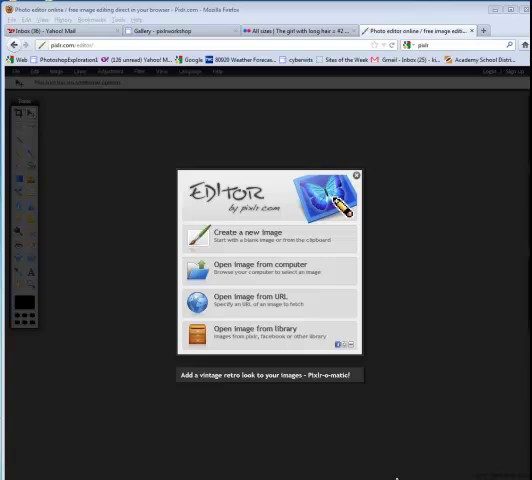
{"action": "mouse_move", "coordinate": [248, 440]}
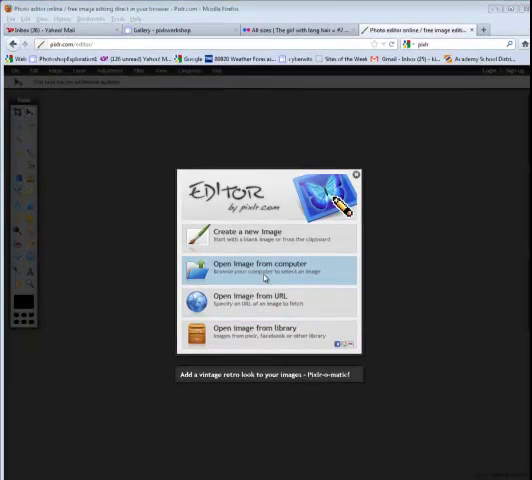
Load the Ed Yourdon photo of the two women from the computer
{"action": "left_click", "coordinate": [262, 268]}
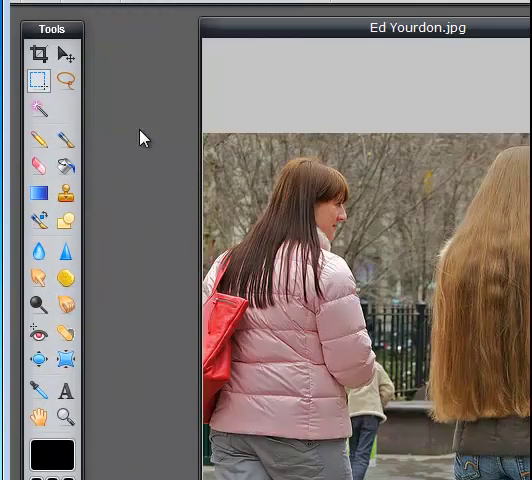
{"action": "mouse_move", "coordinate": [178, 30]}
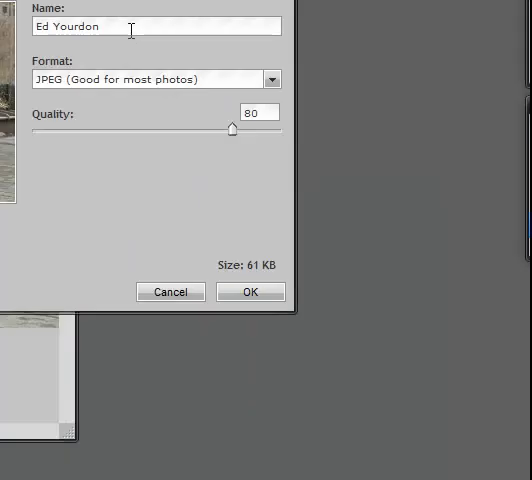
Save the photo as a full-quality JPEG named hair1 in the pictures folder
{"action": "type", "text": "hair1"}
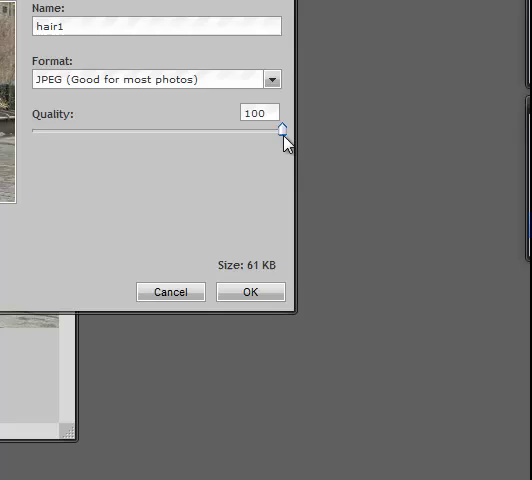
{"action": "left_click", "coordinate": [252, 292]}
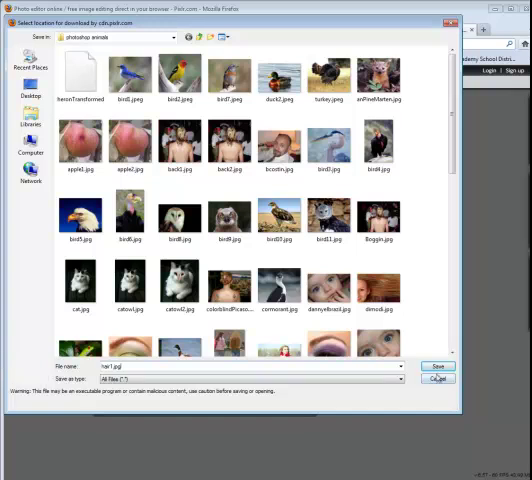
{"action": "left_click", "coordinate": [436, 366]}
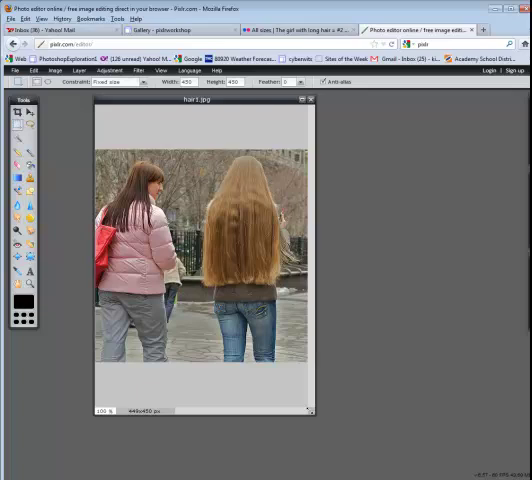
Crop to a square around both women and copy the lassoed long hair
{"action": "left_click_drag", "start_coordinate": [316, 410], "coordinate": [360, 428]}
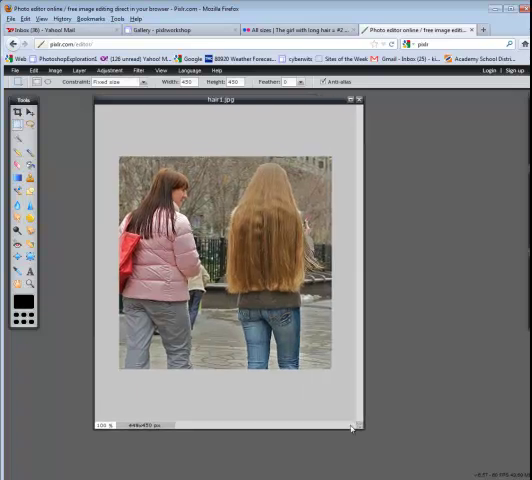
{"action": "mouse_move", "coordinate": [506, 402]}
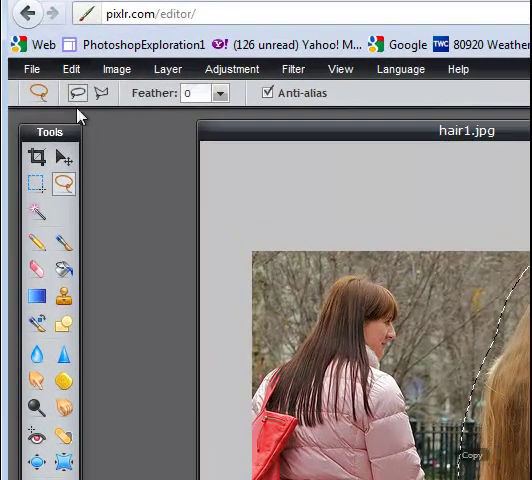
{"action": "left_click", "coordinate": [70, 68]}
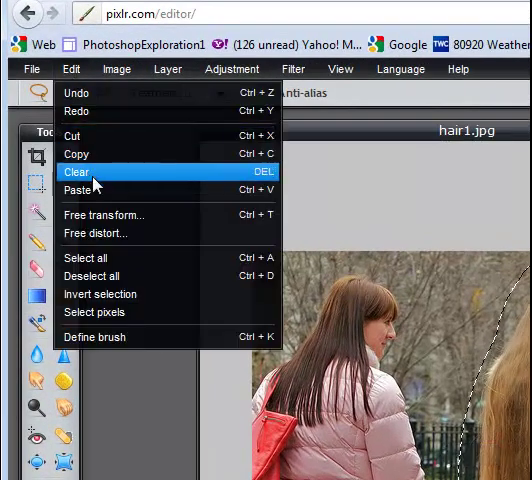
{"action": "left_click", "coordinate": [80, 172]}
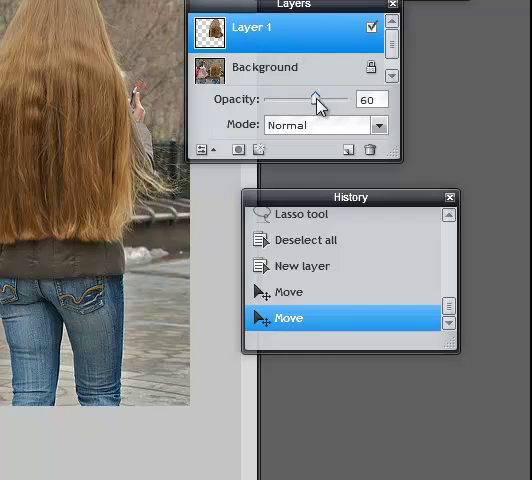
Lower the pasted hair layer's opacity to about 60% to align it
{"action": "left_click_drag", "start_coordinate": [318, 100], "coordinate": [348, 100]}
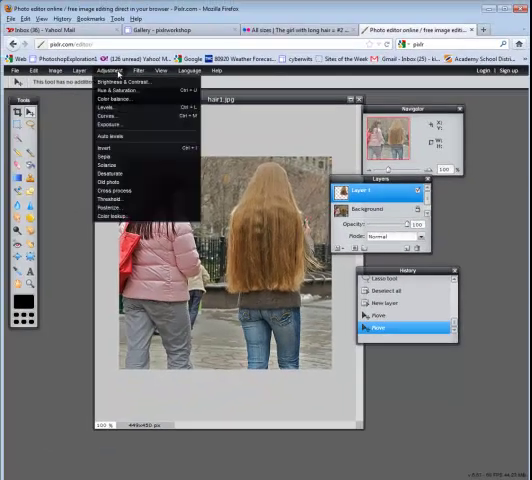
Apply a Warmer Curves preset with a boosted red channel to redden the hair layer
{"action": "left_click", "coordinate": [106, 116]}
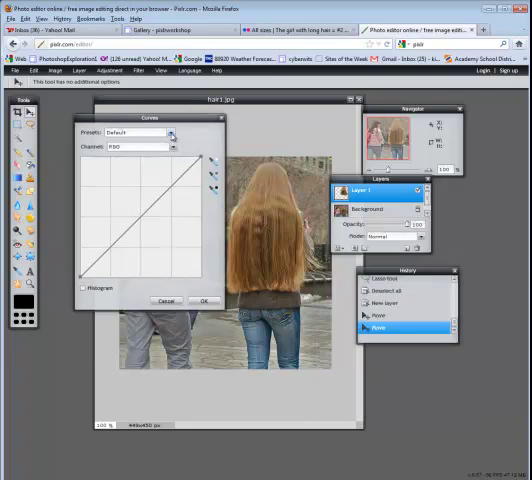
{"action": "left_click", "coordinate": [136, 132]}
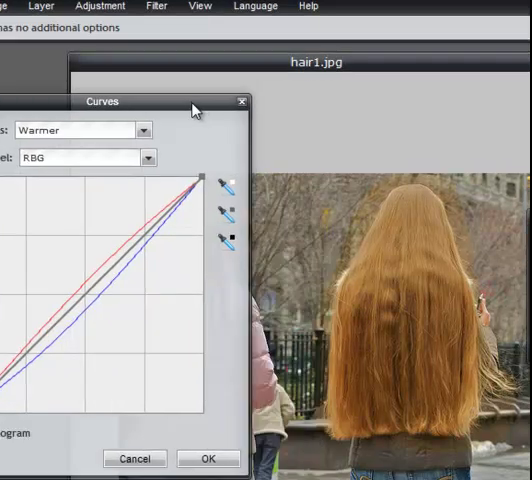
{"action": "left_click", "coordinate": [84, 160]}
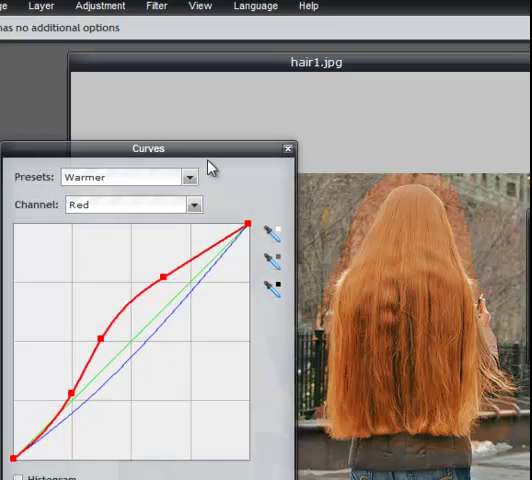
{"action": "left_click", "coordinate": [288, 148]}
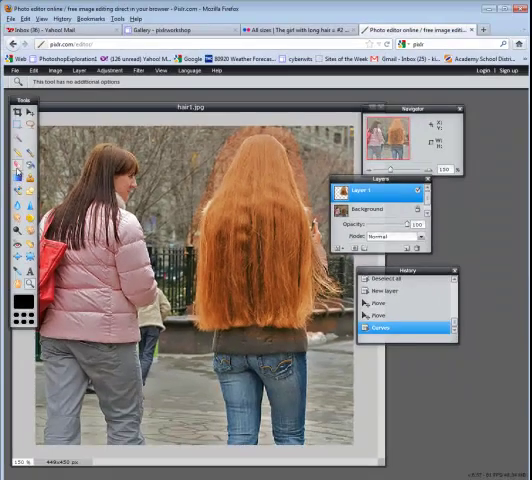
Erase the red spill around the hair's edges with the Eraser
{"action": "left_click", "coordinate": [64, 84]}
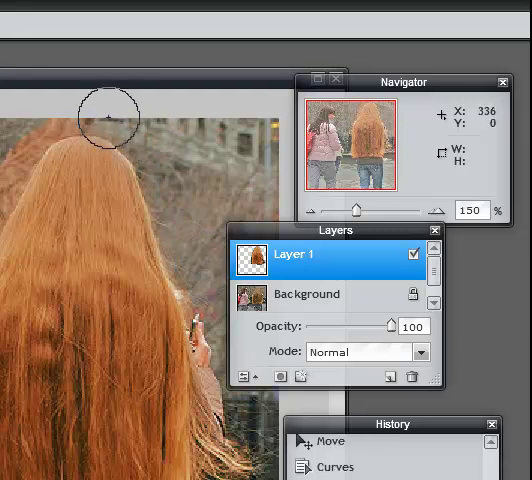
{"action": "left_click", "coordinate": [108, 118]}
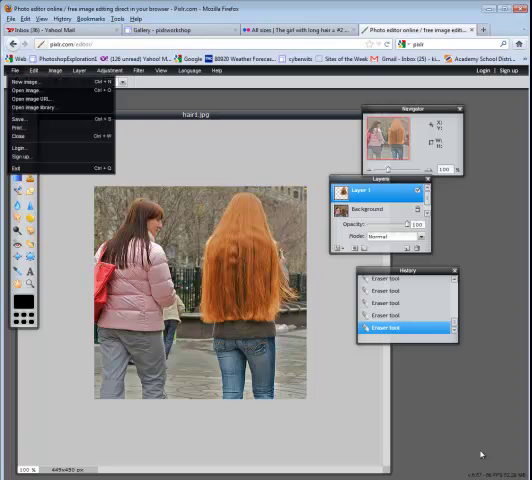
Save the red-haired photo to the computer as a new JPEG
{"action": "left_click", "coordinate": [20, 120]}
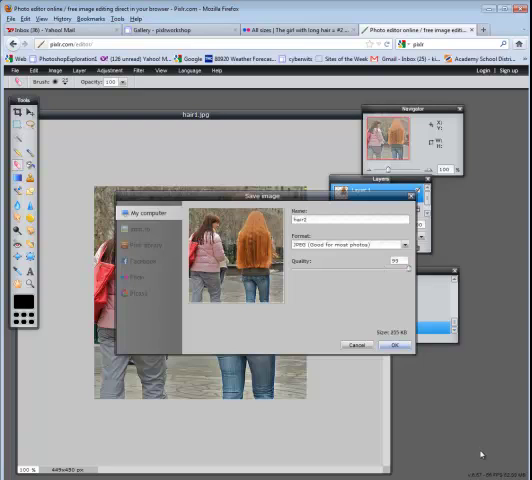
{"action": "left_click", "coordinate": [392, 344]}
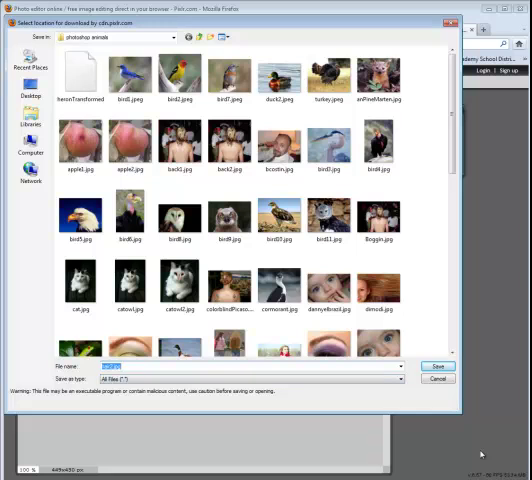